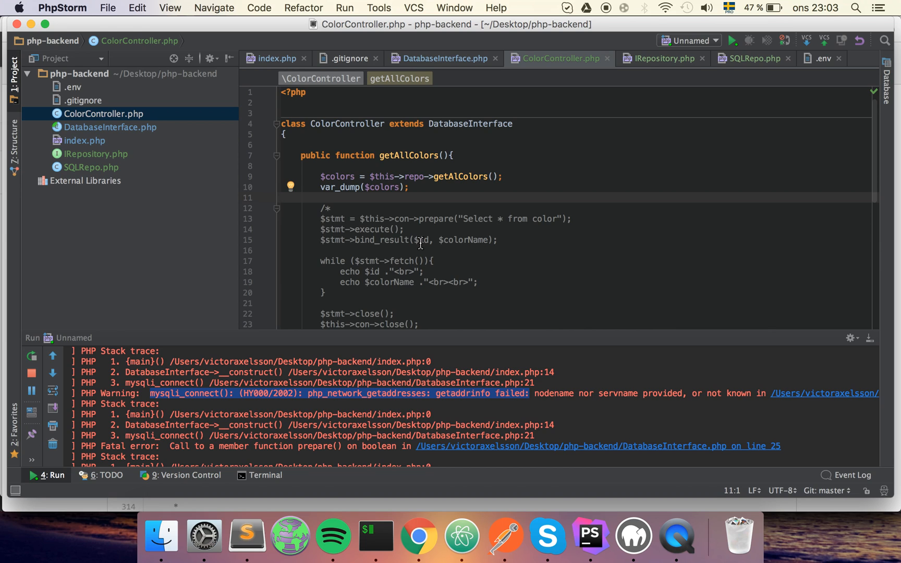
# Scroll down through ColorController to reach the commented-out query code and method area
pyautogui.scroll(-3)
pyautogui.write('public function getColorById($id, $name){')
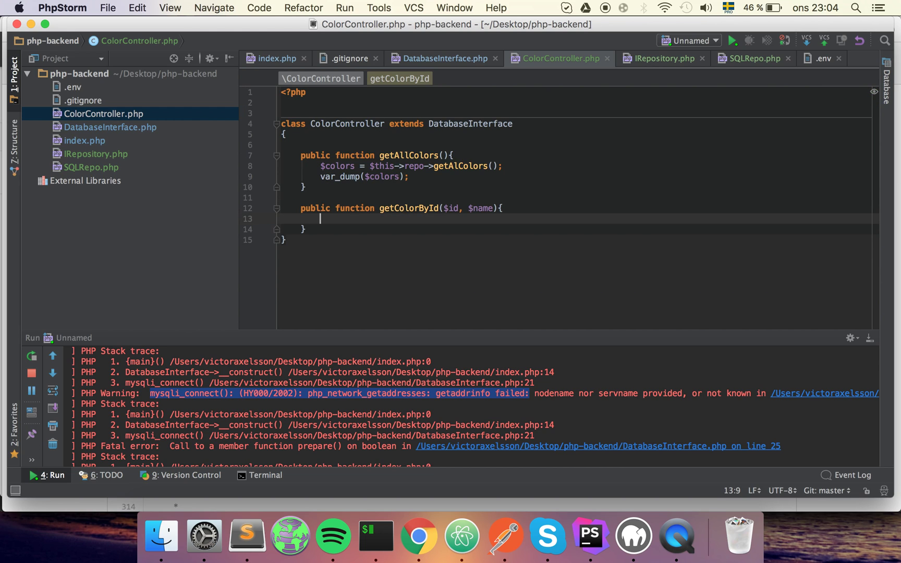
# Write $color = $this->repo->getColorById($id); inside the getColorById method
pyautogui.write('$')
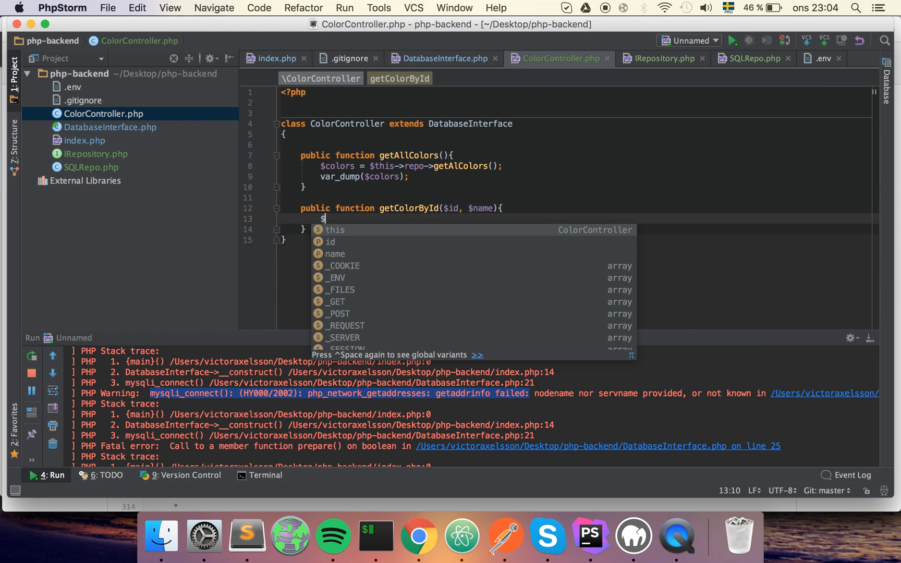
pyautogui.write('color')
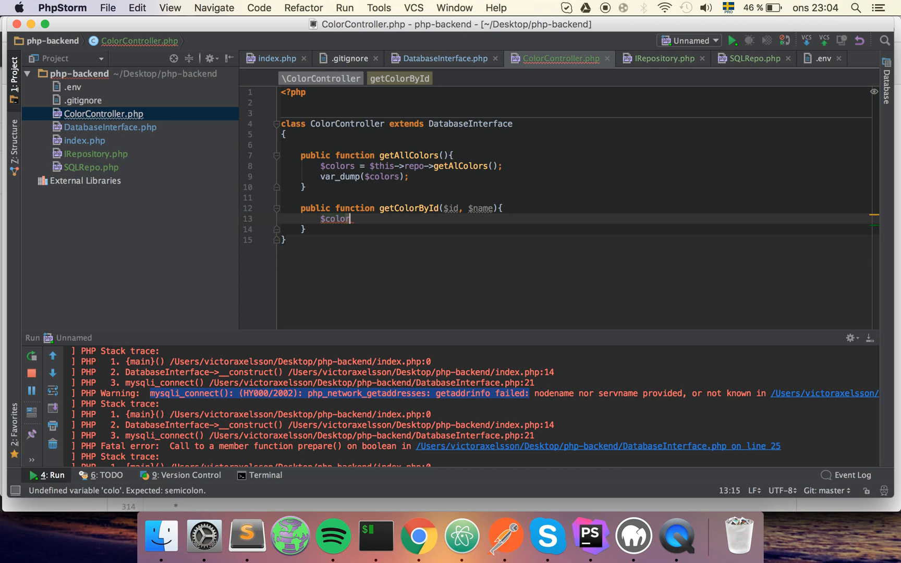
pyautogui.write('= $')
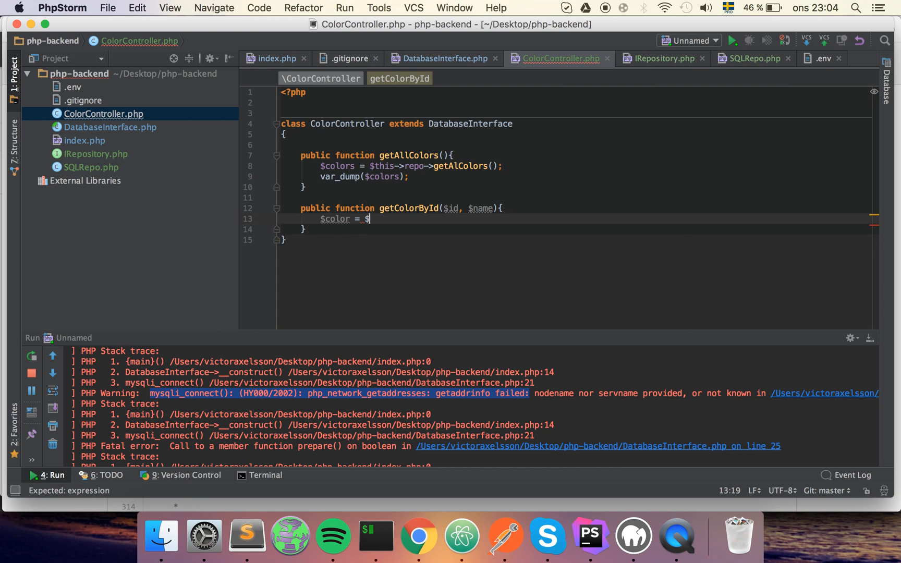
pyautogui.write('thi')
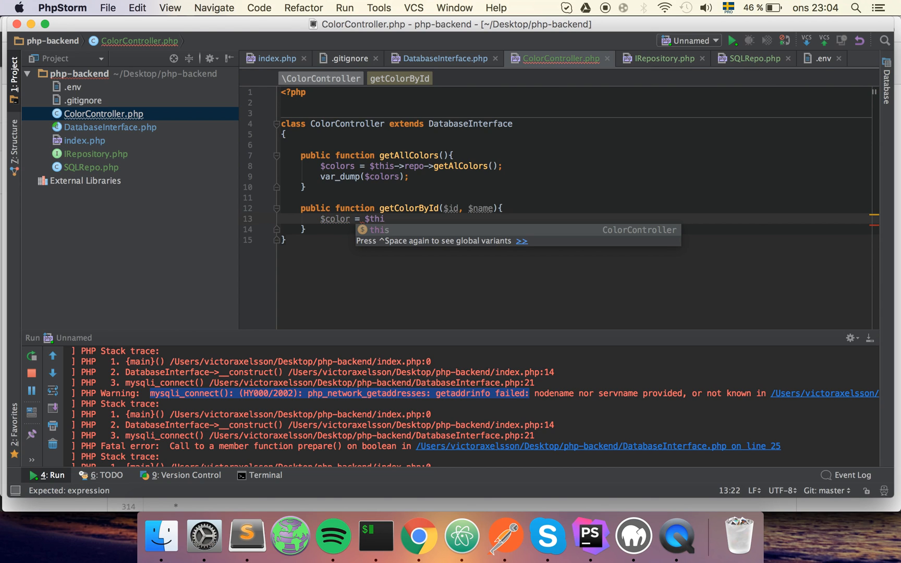
pyautogui.write('s->')
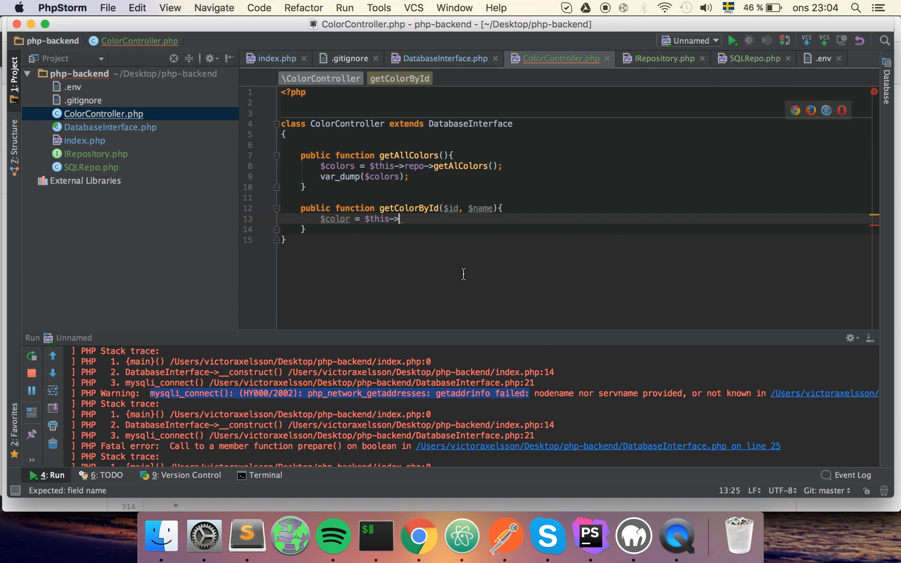
pyautogui.write('getColorById(')
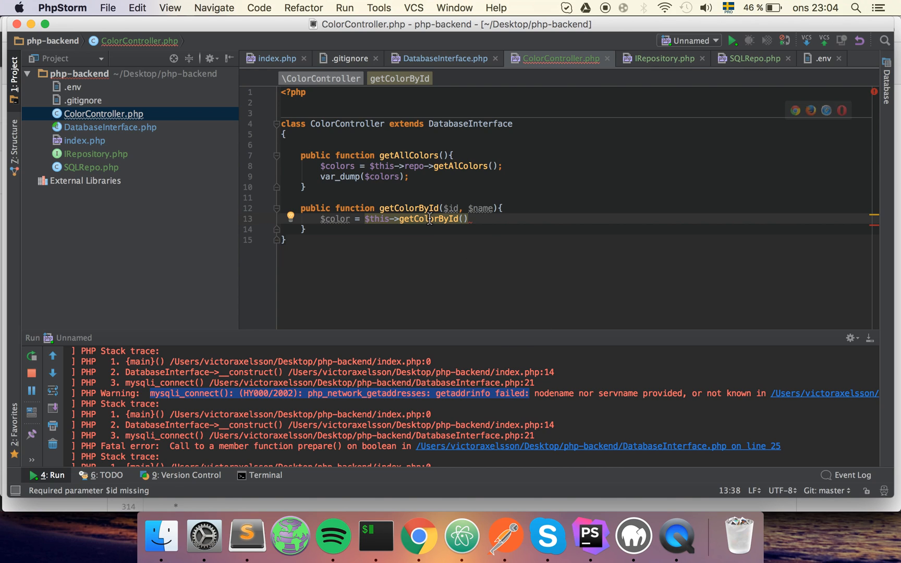
pyautogui.press('Backspace')
pyautogui.write('rep')
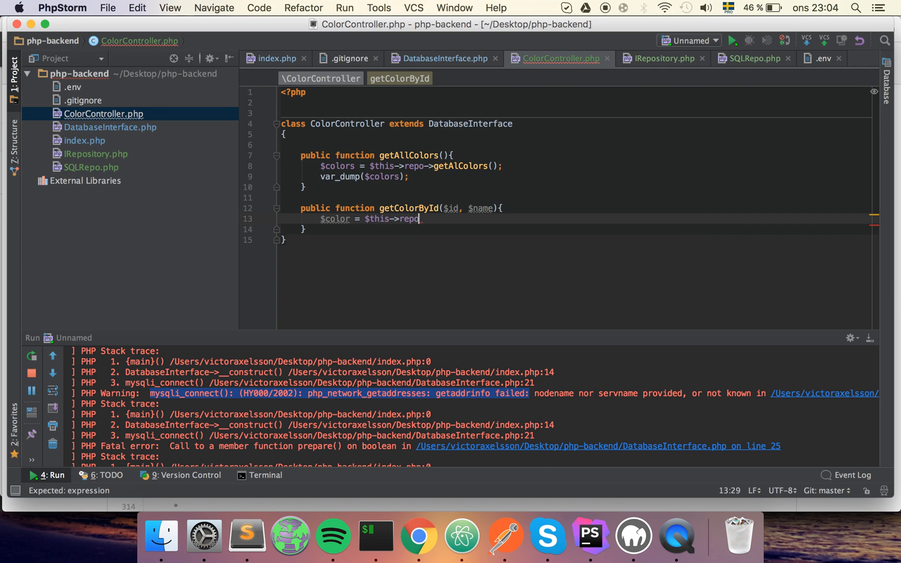
pyautogui.write('->getColorById($')
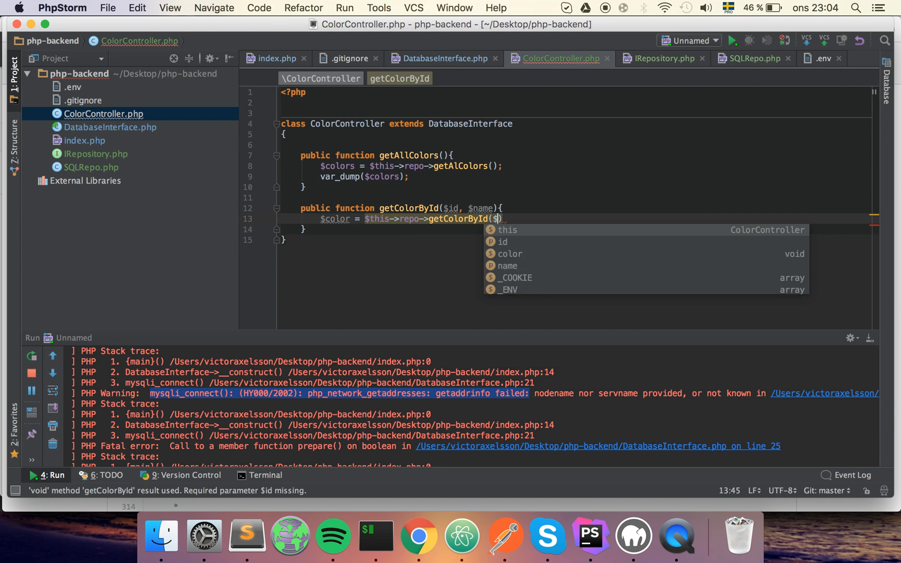
pyautogui.write('id);')
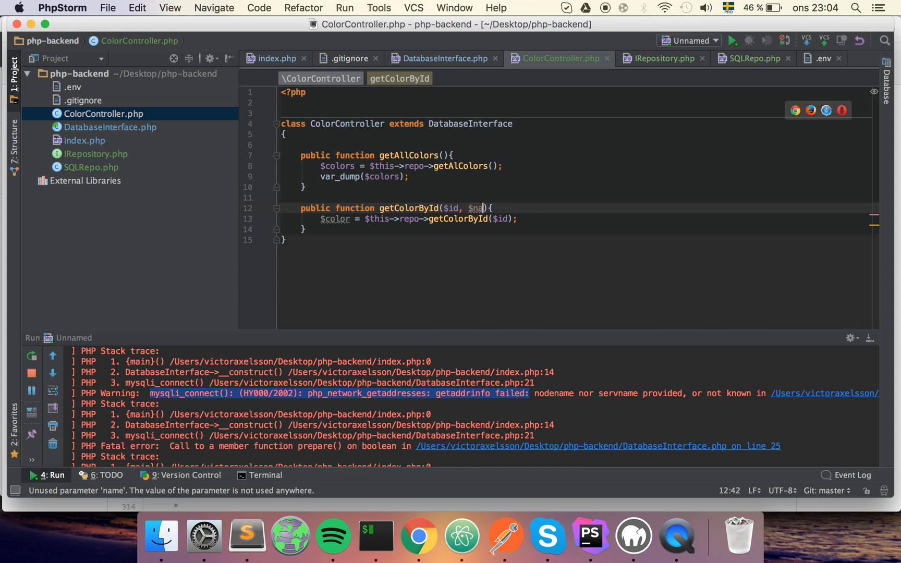
# Remove the unused $name parameter and add var_dump($color); to dump the result
pyautogui.press('Backspace')
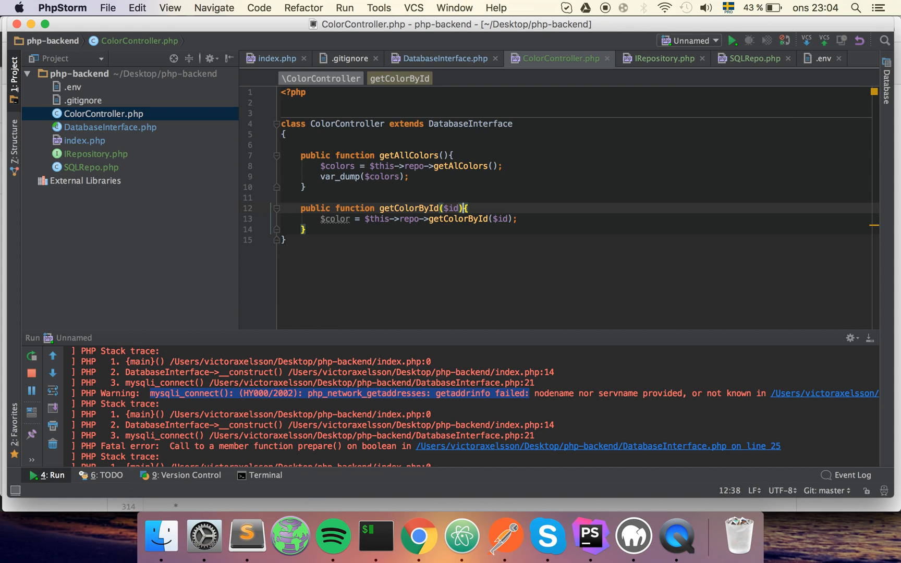
pyautogui.write('v')
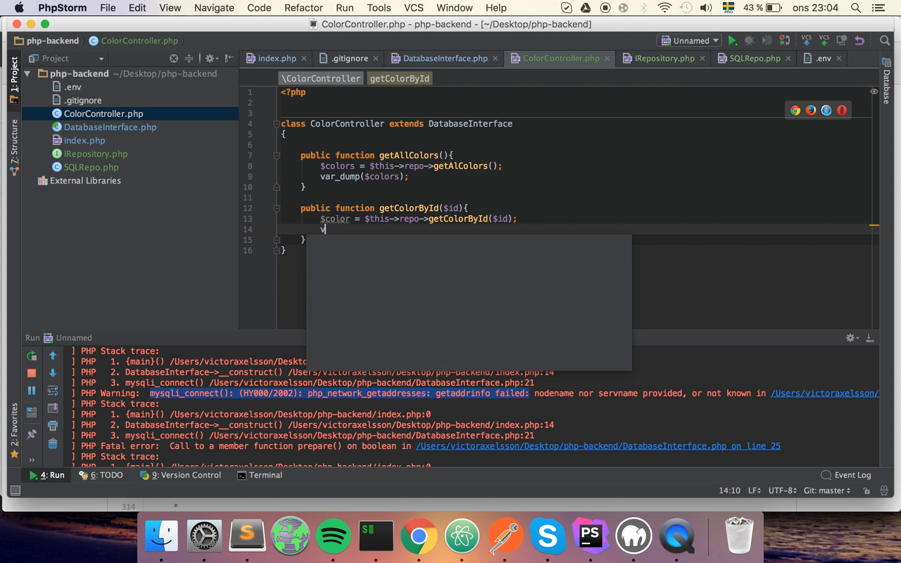
pyautogui.write('ar_dump()')
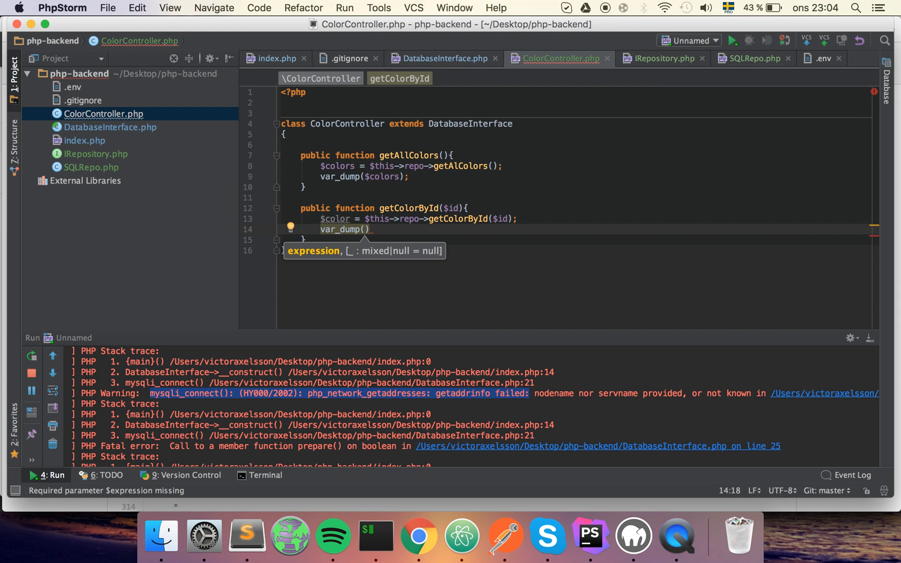
pyautogui.write('$color')
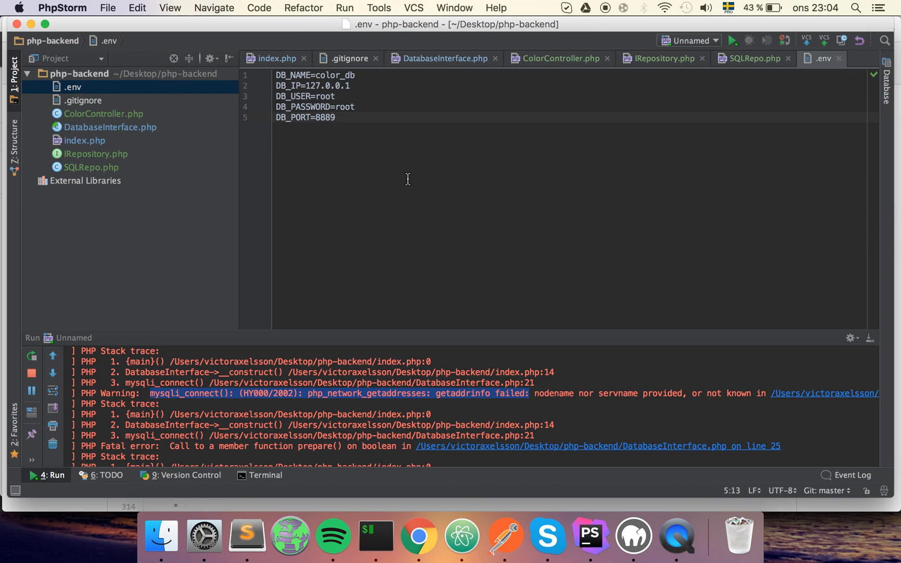
# Review the database settings in .env, then bring up .gitignore and the next Project tree file
pyautogui.click(328, 85)
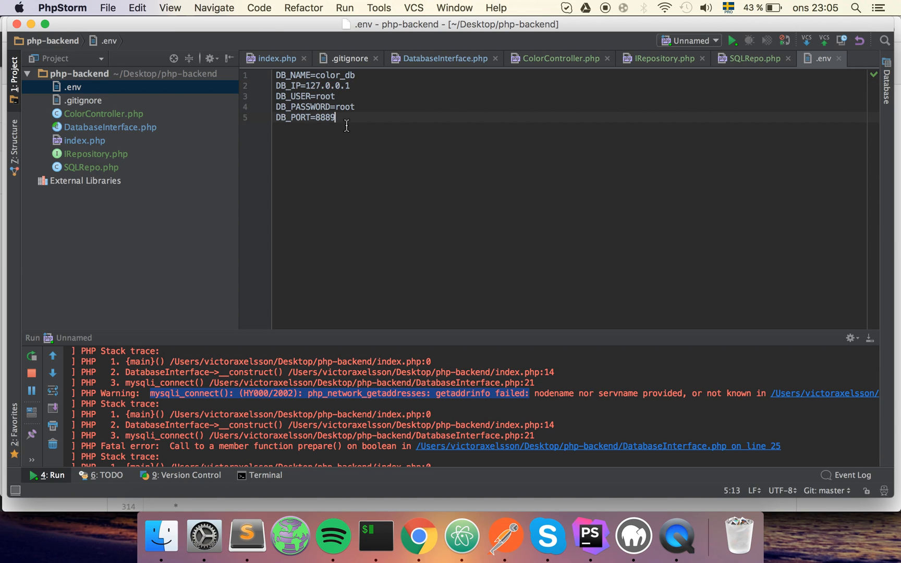
pyautogui.moveTo(296, 141)
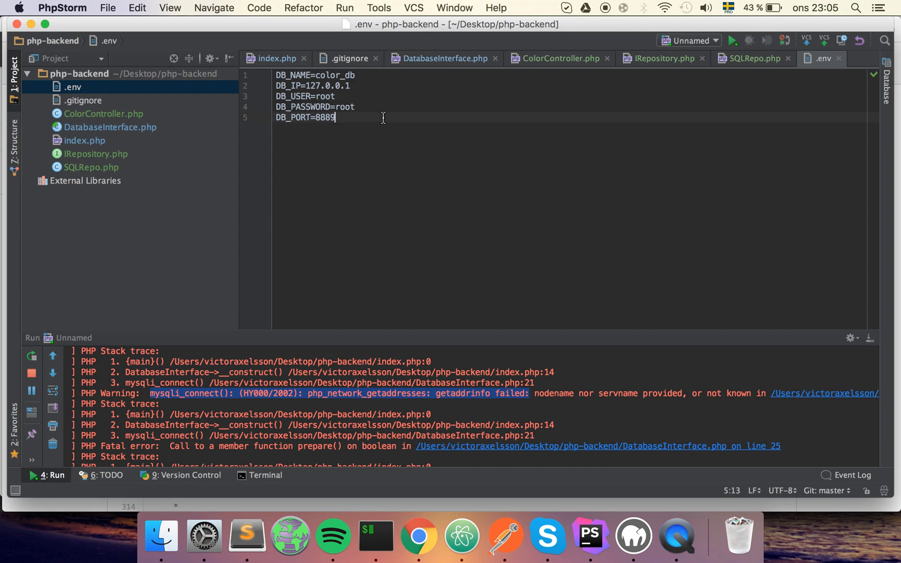
pyautogui.moveTo(340, 121)
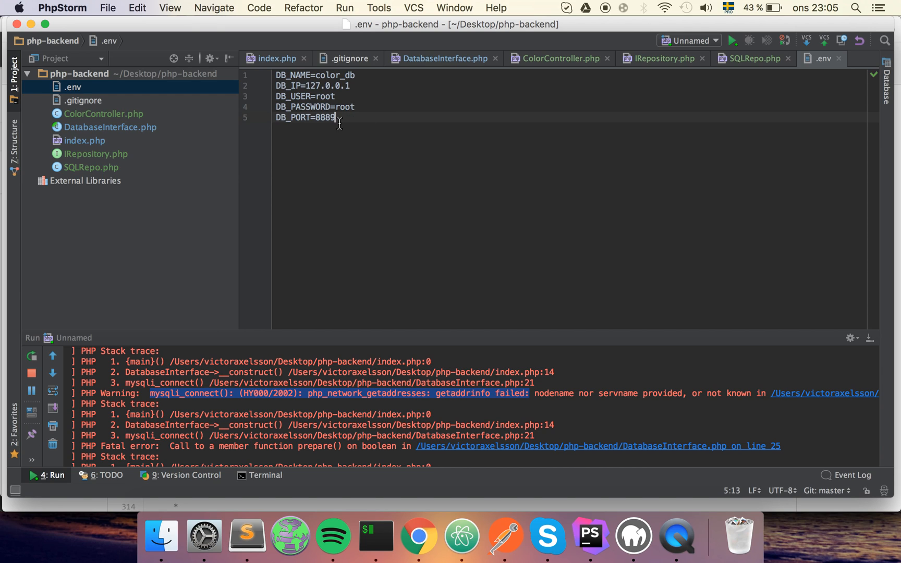
pyautogui.moveTo(349, 121)
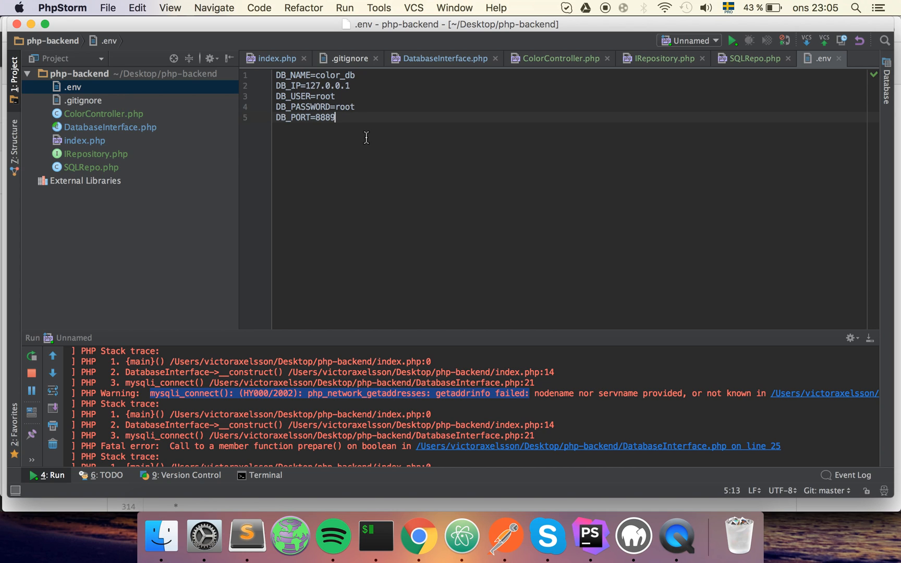
pyautogui.click(81, 100)
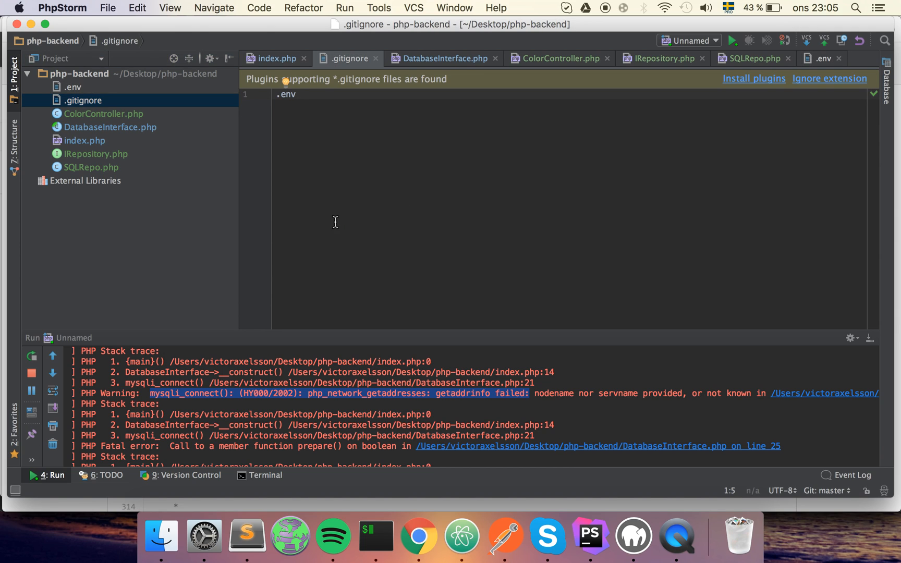
pyautogui.moveTo(96, 106)
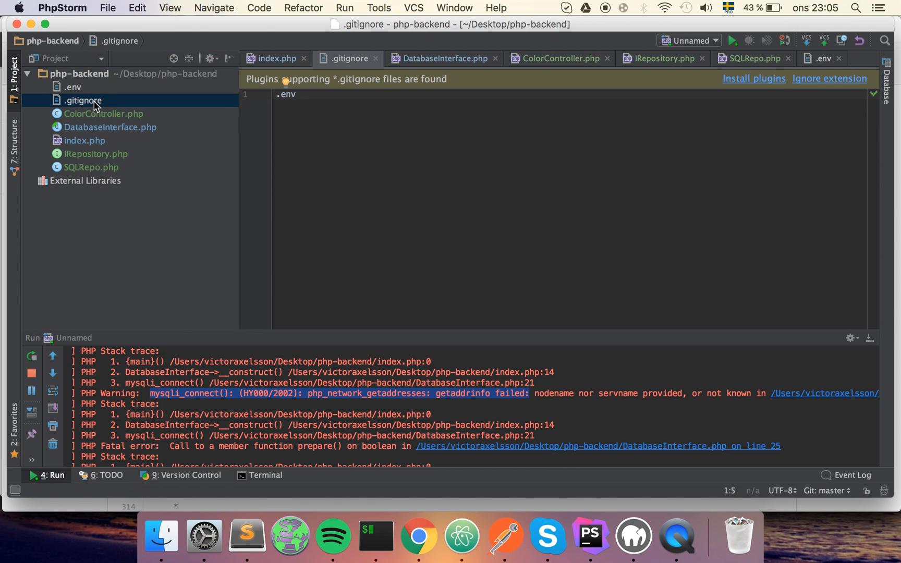
pyautogui.click(102, 114)
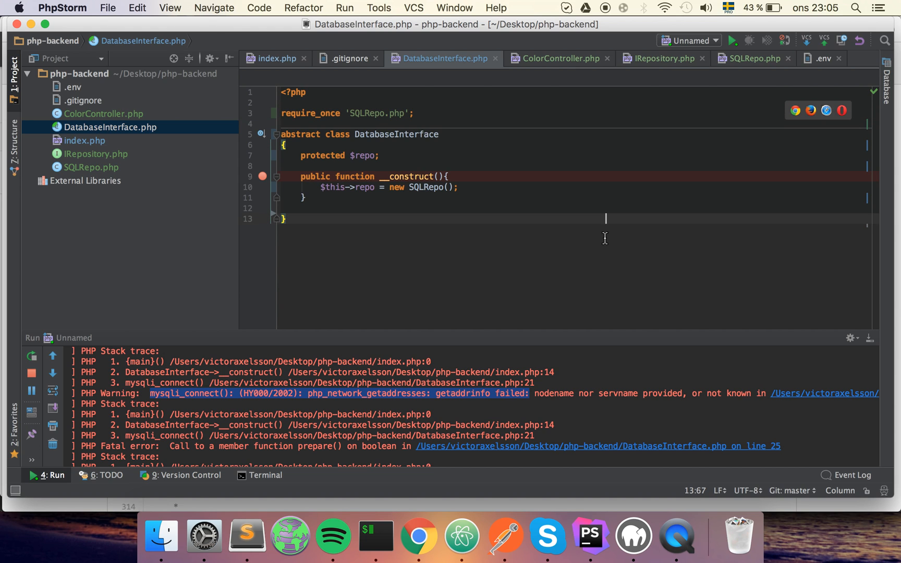
pyautogui.click(84, 140)
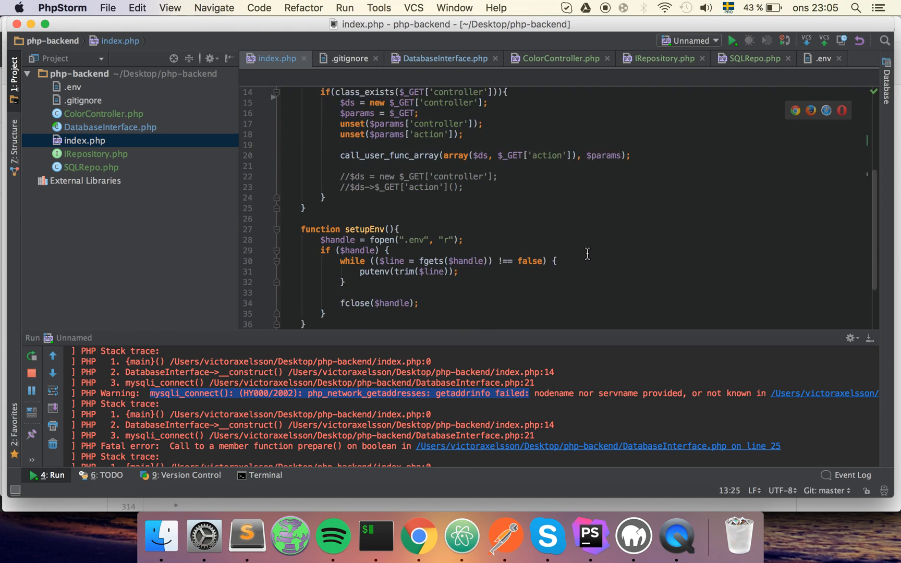
pyautogui.scroll(-3)
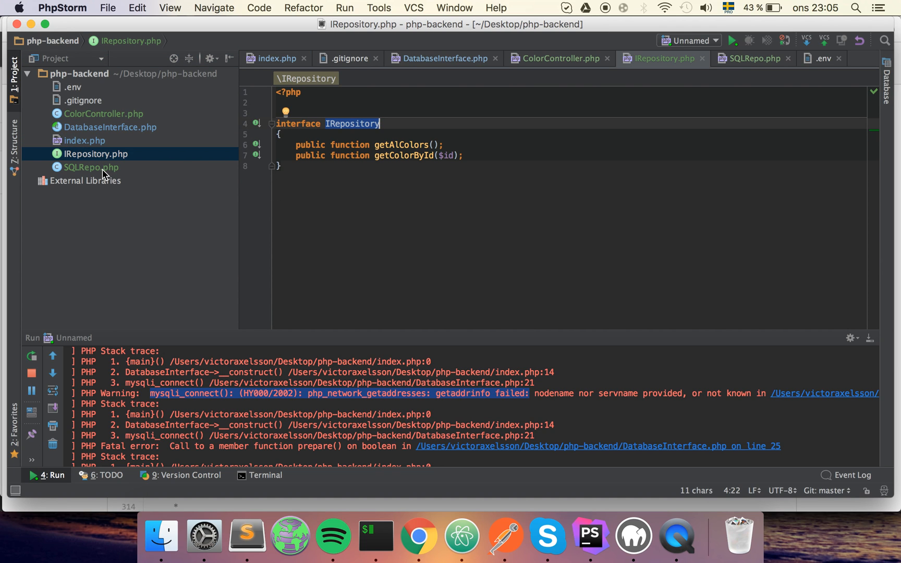
pyautogui.click(92, 168)
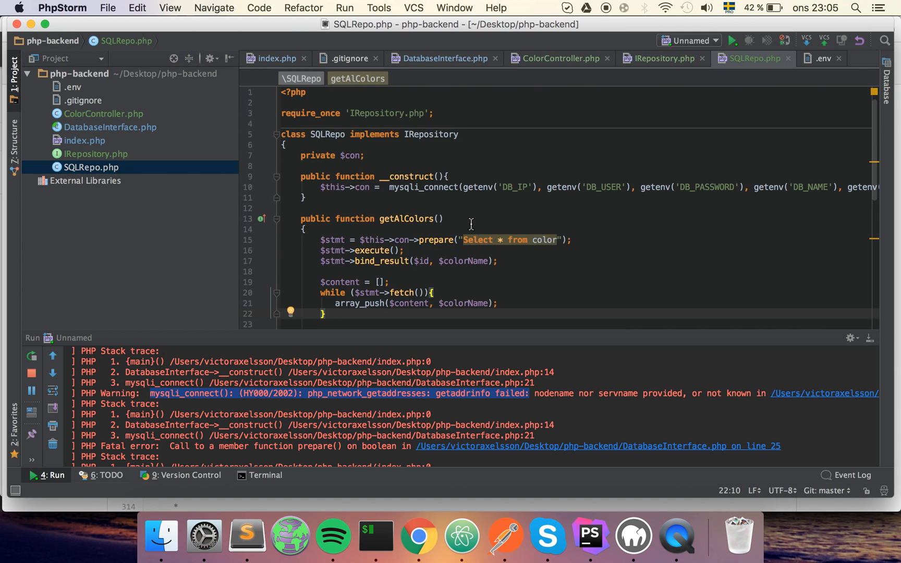
pyautogui.moveTo(491, 240)
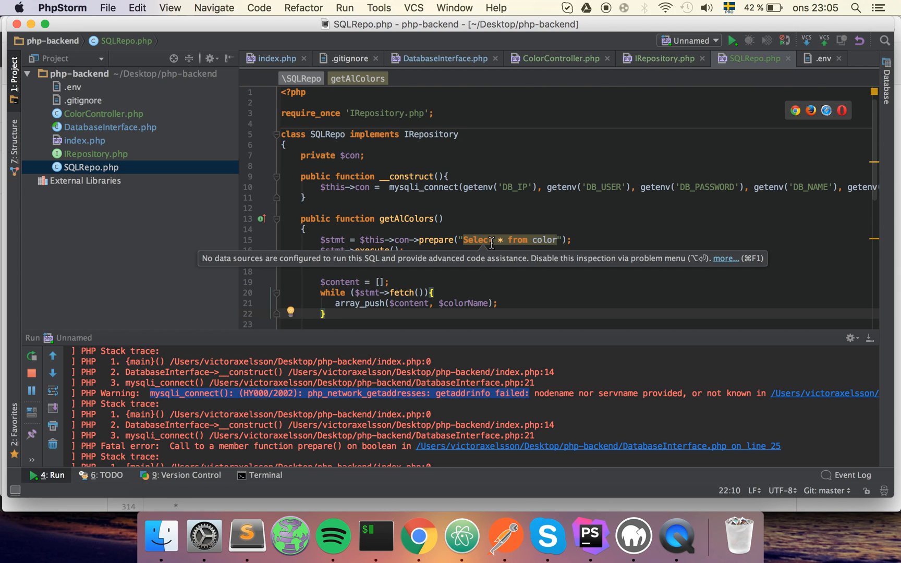
pyautogui.moveTo(519, 191)
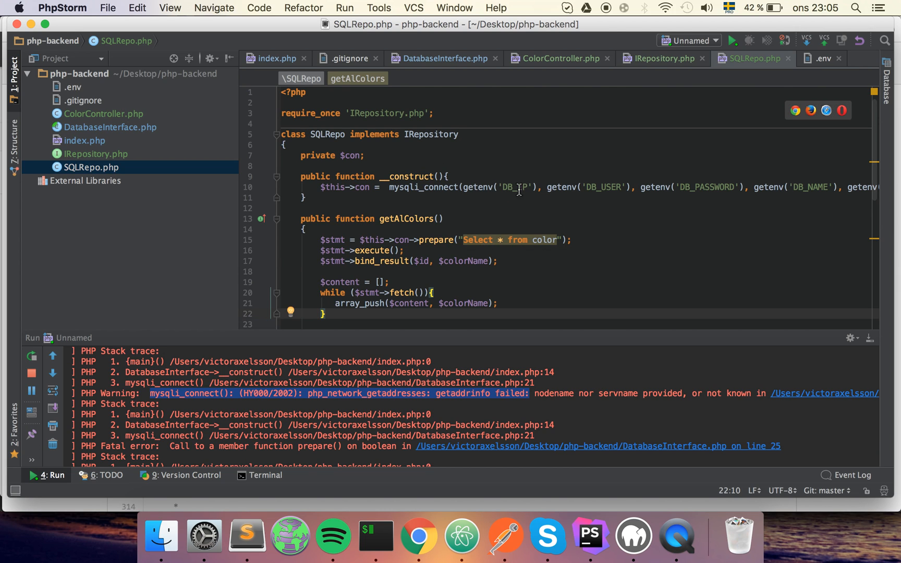
pyautogui.hscroll(3)
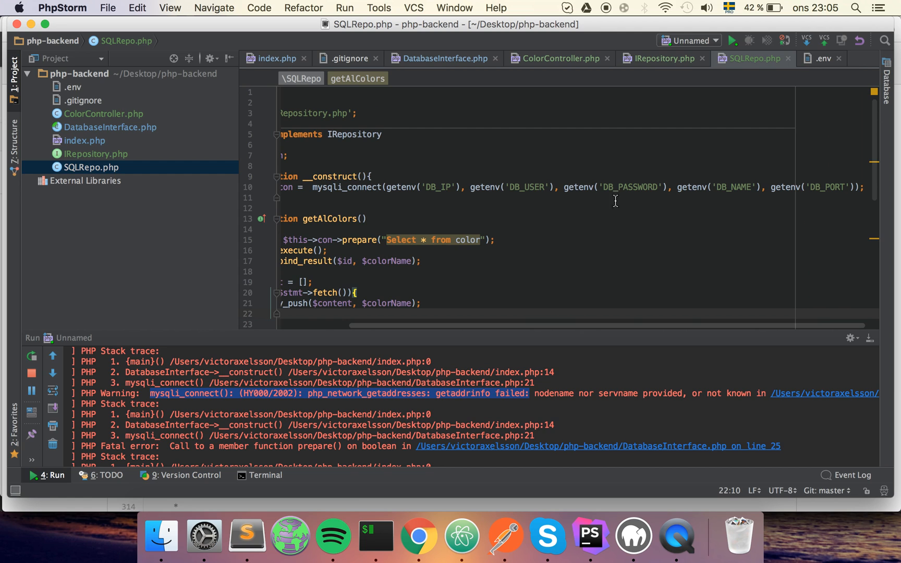
pyautogui.doubleClick(827, 187)
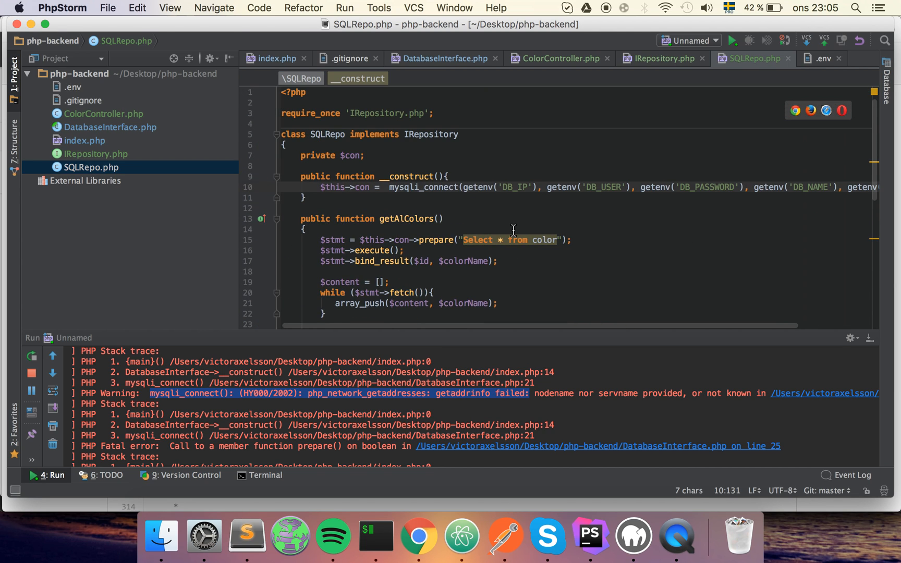
pyautogui.scroll(-3)
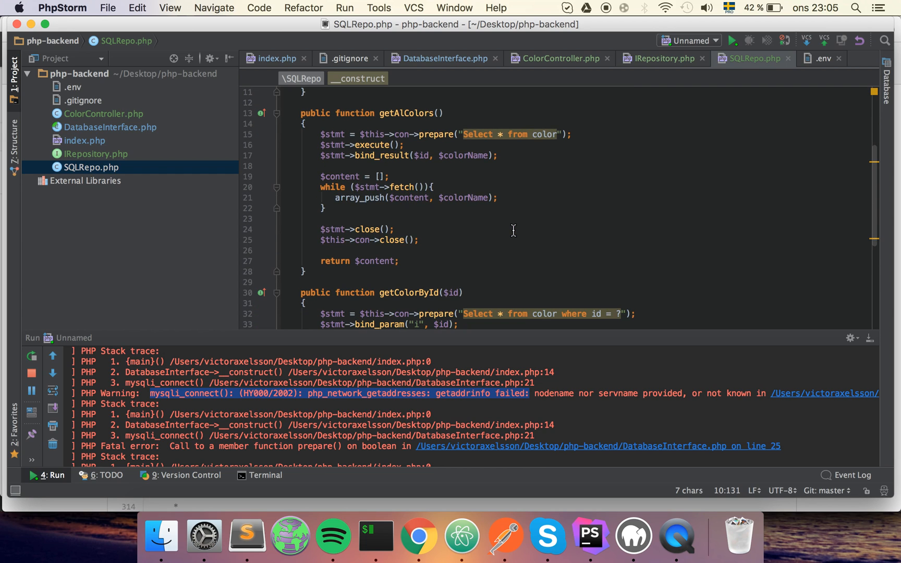
pyautogui.scroll(-3)
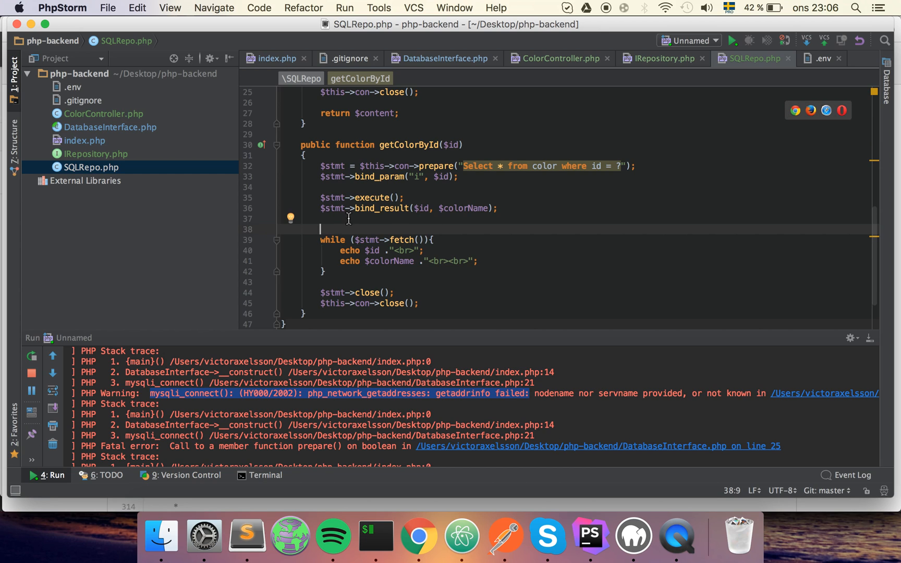
# Initialise $color = null; in SQLRepo's getColorById and delete the two echo lines in the loop
pyautogui.write('$color =')
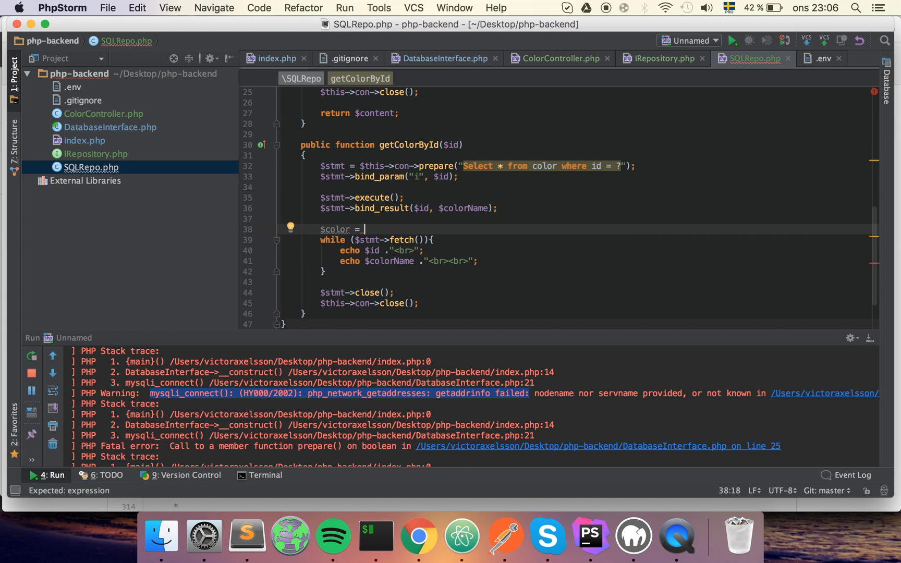
pyautogui.write('null;')
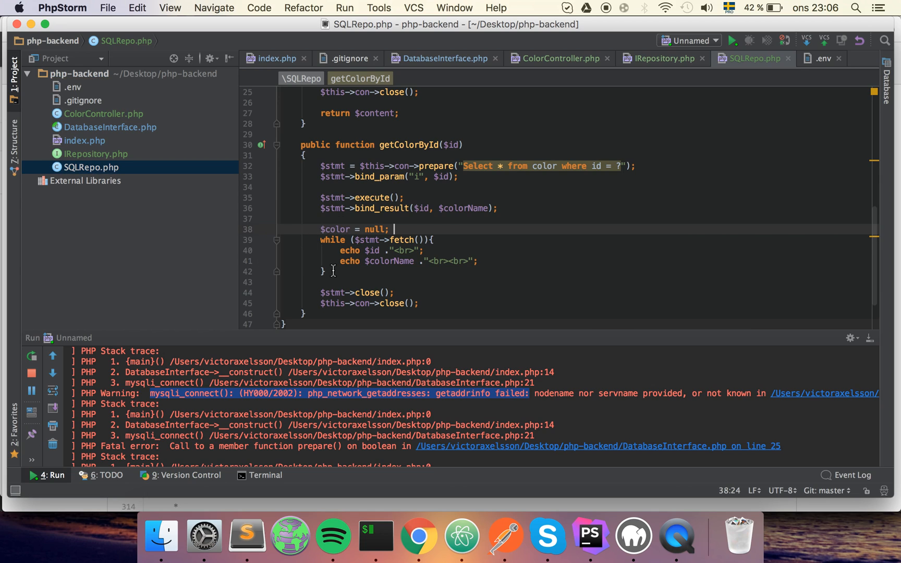
pyautogui.moveTo(320, 250); pyautogui.dragTo(478, 261)
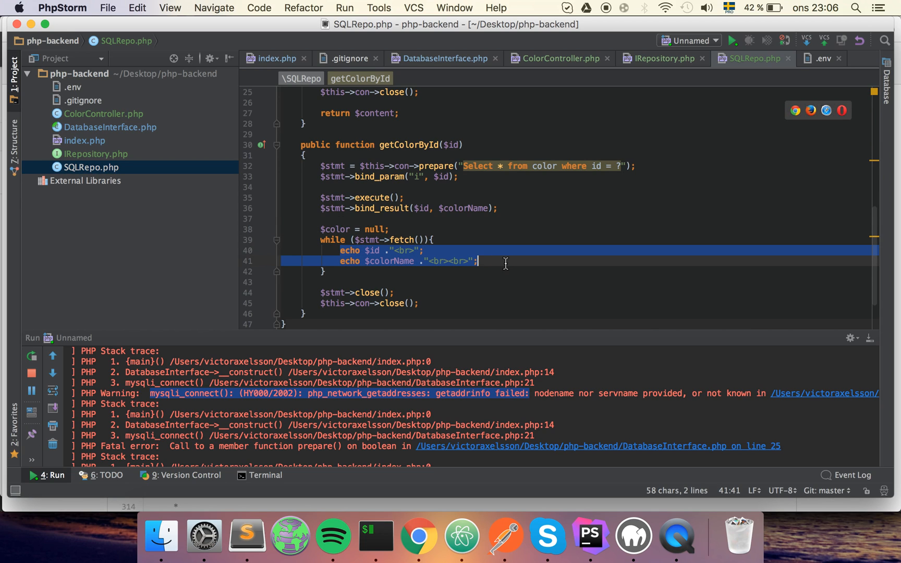
pyautogui.press('Delete')
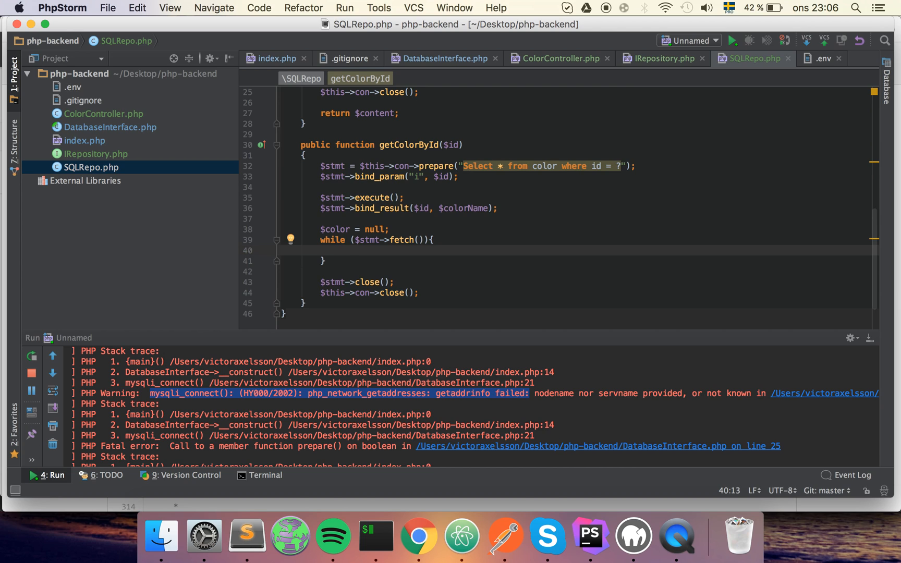
# Assign $color = $colorName; inside the loop and return $color at the end
pyautogui.write('$color =')
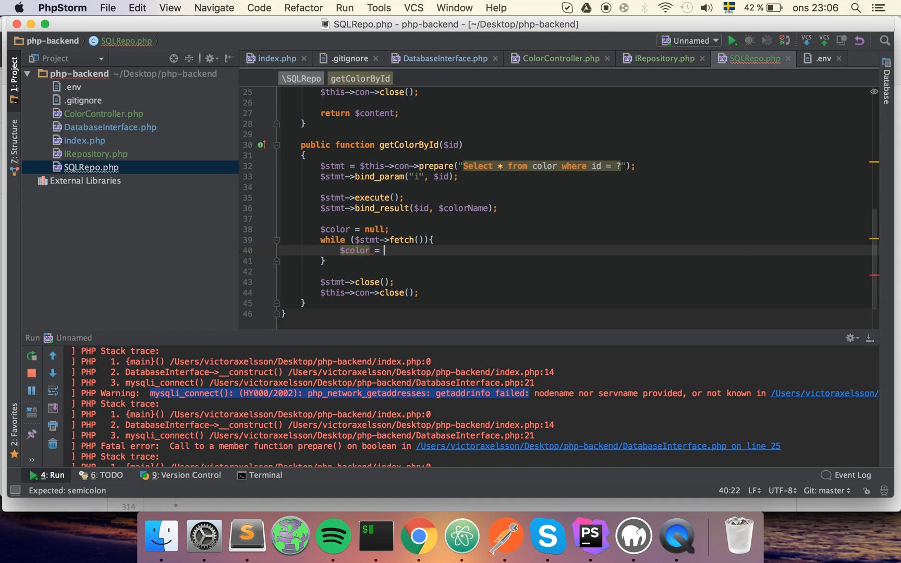
pyautogui.write('$colorName')
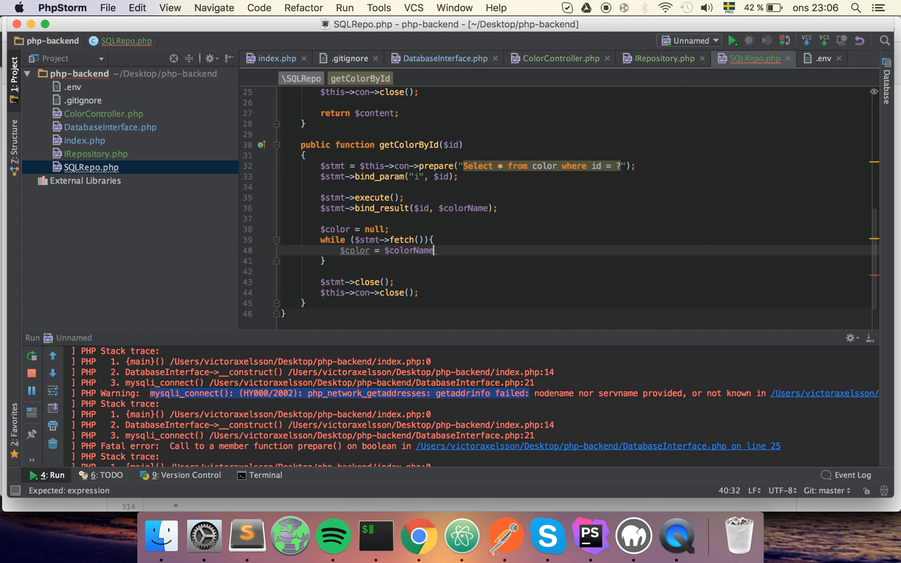
pyautogui.write(';')
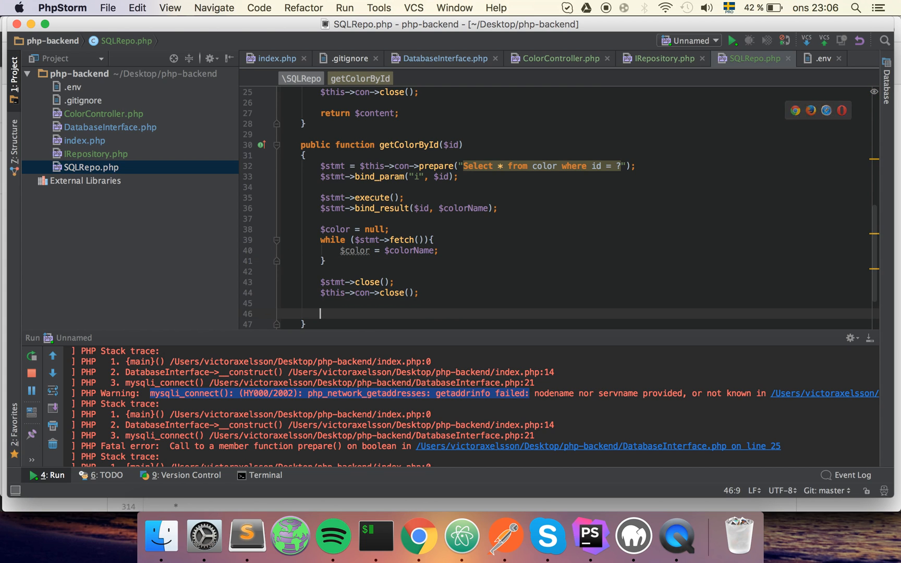
pyautogui.write('return $')
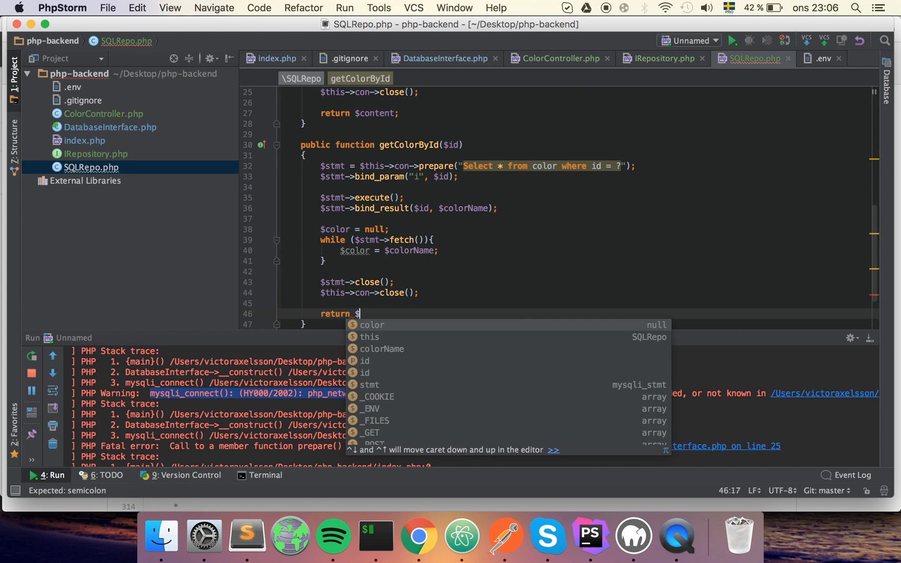
pyautogui.write('color;')
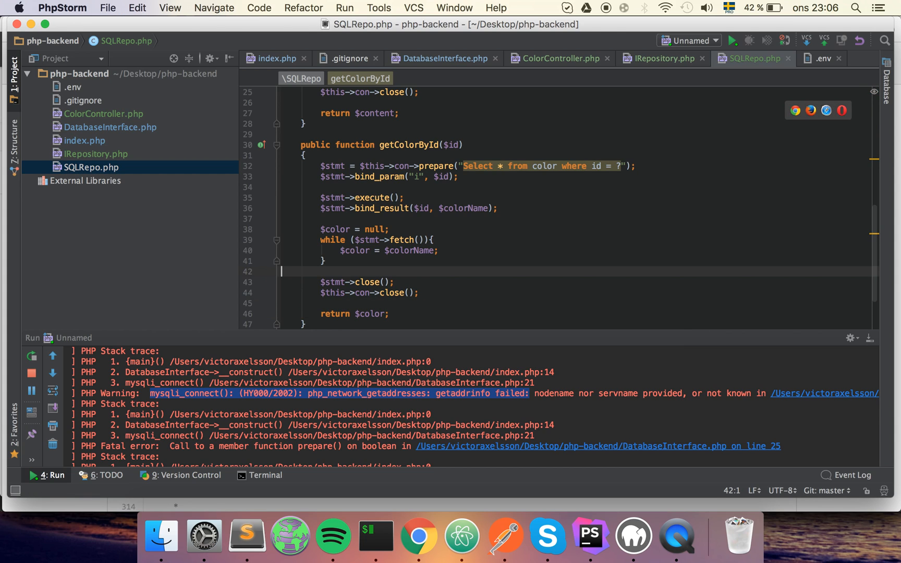
pyautogui.moveTo(500, 540)
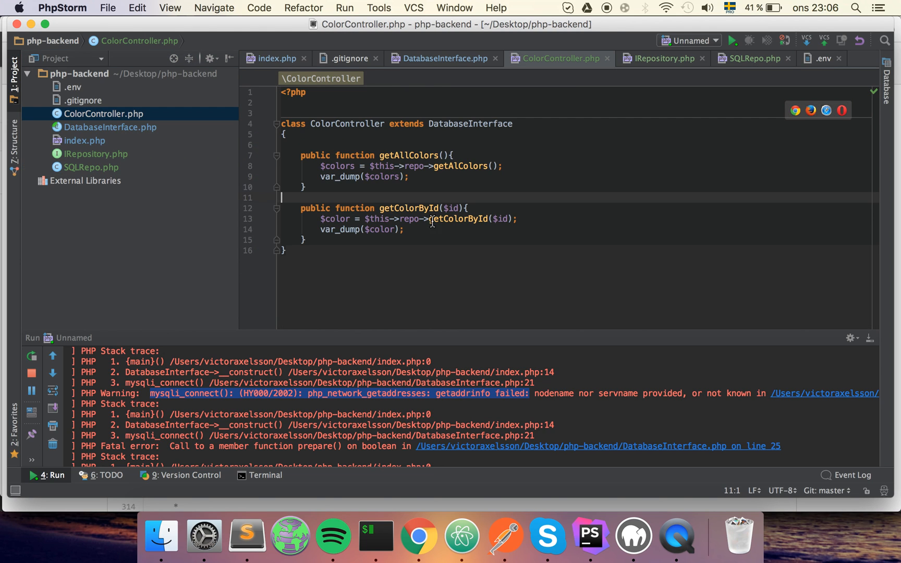
pyautogui.moveTo(602, 481)
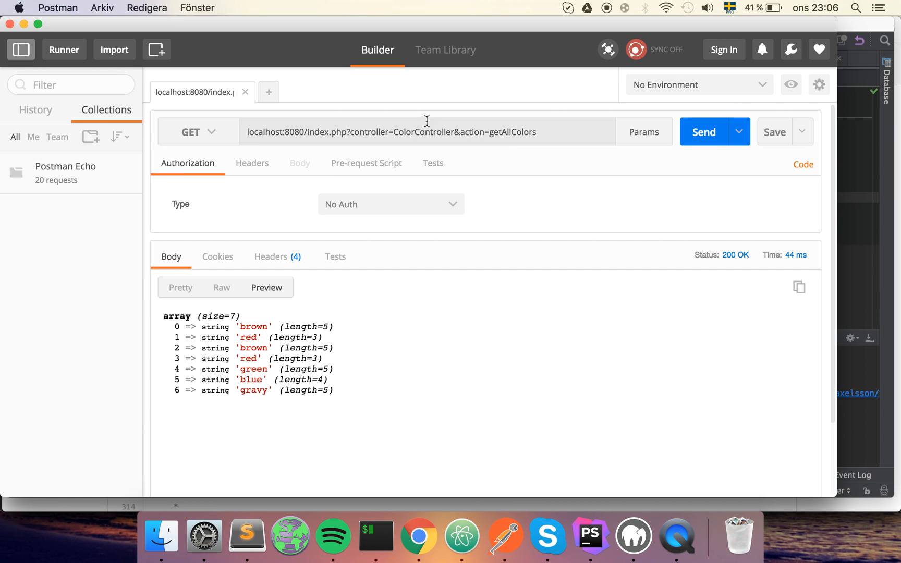
# Change the request action to getColorById&id=1 and send it to the local ColorController
pyautogui.doubleClick(520, 132)
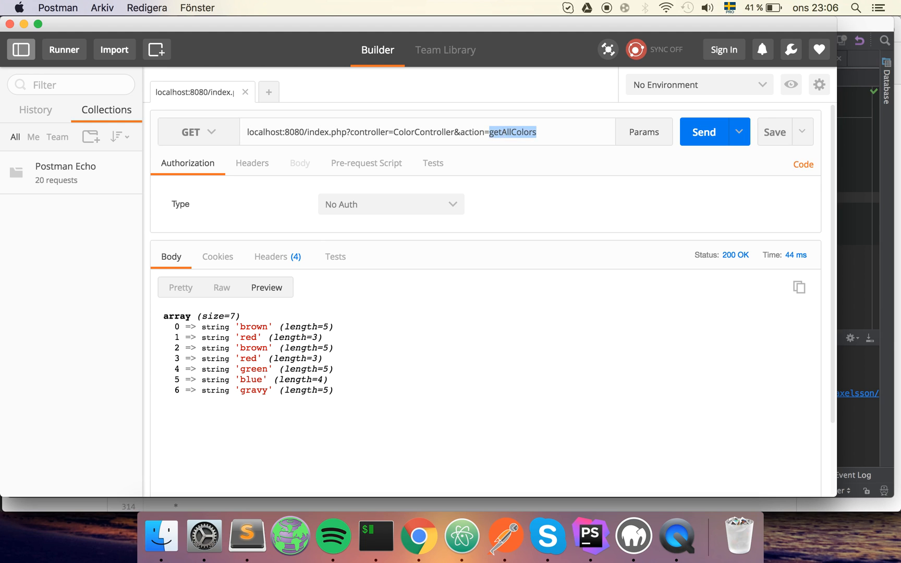
pyautogui.write('getColorBy')
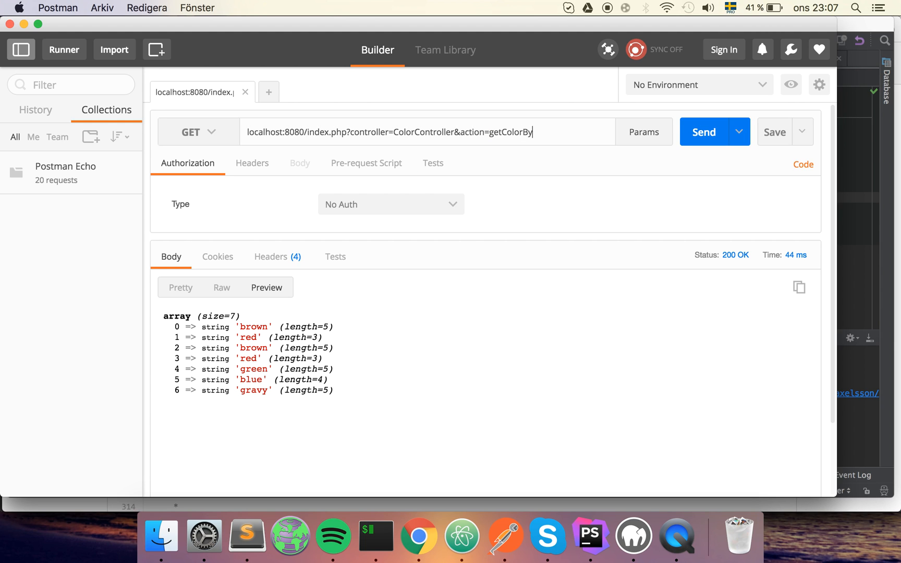
pyautogui.write('Id&')
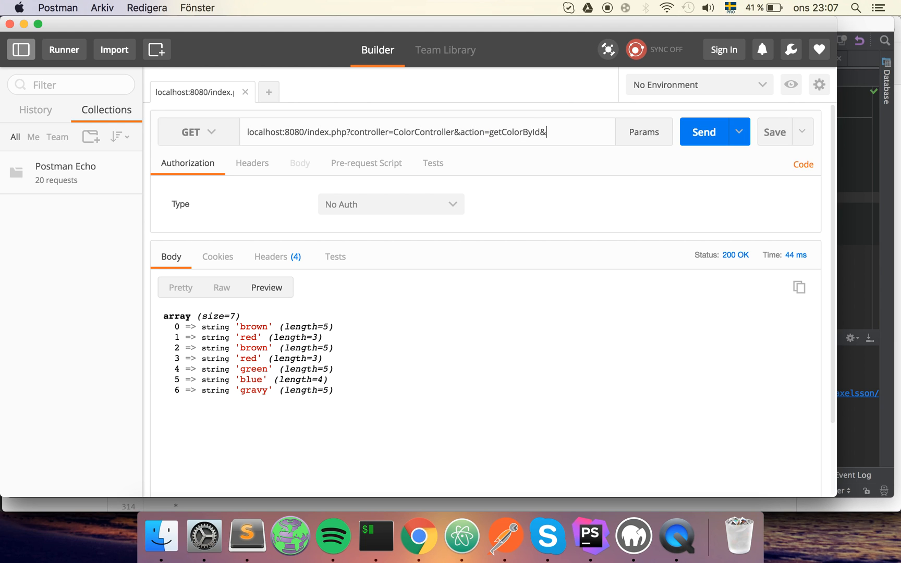
pyautogui.write('id=1')
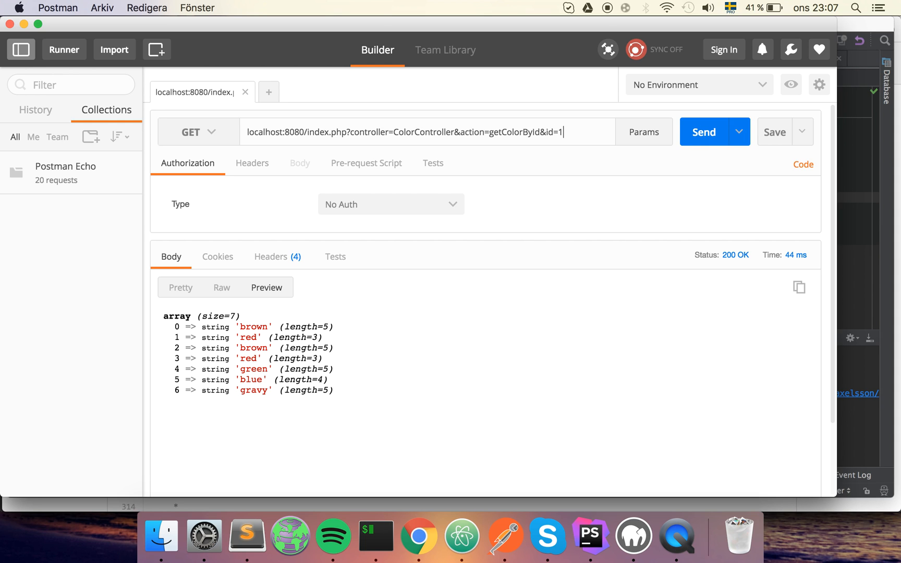
pyautogui.moveTo(178, 400)
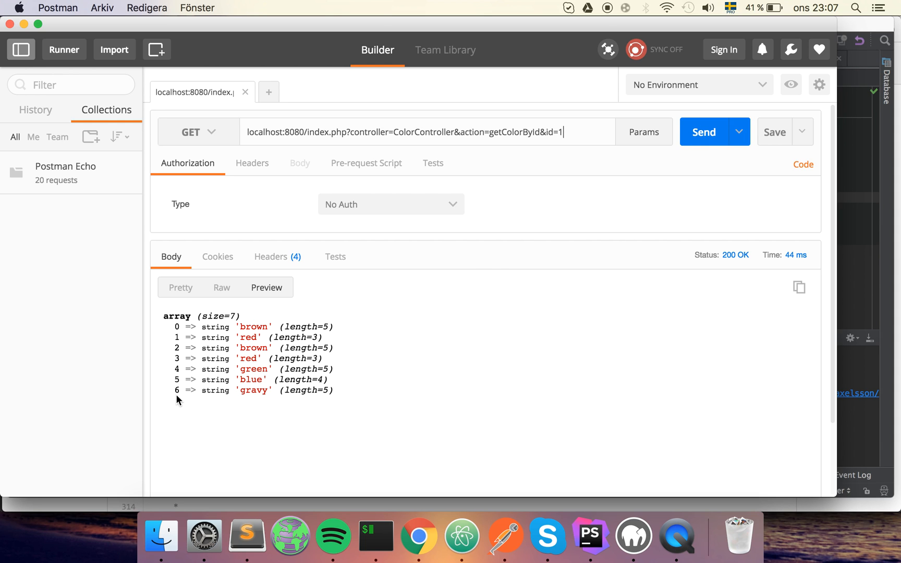
pyautogui.click(714, 131)
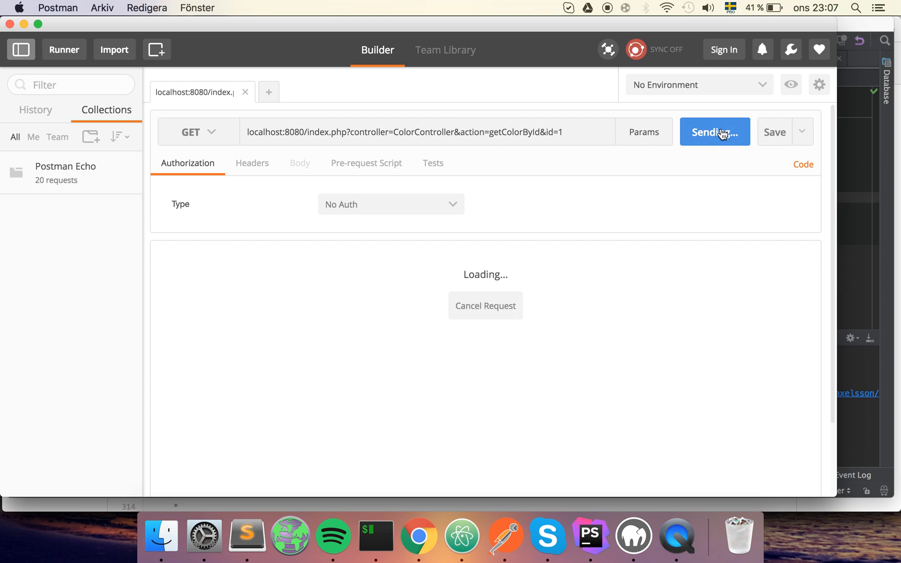